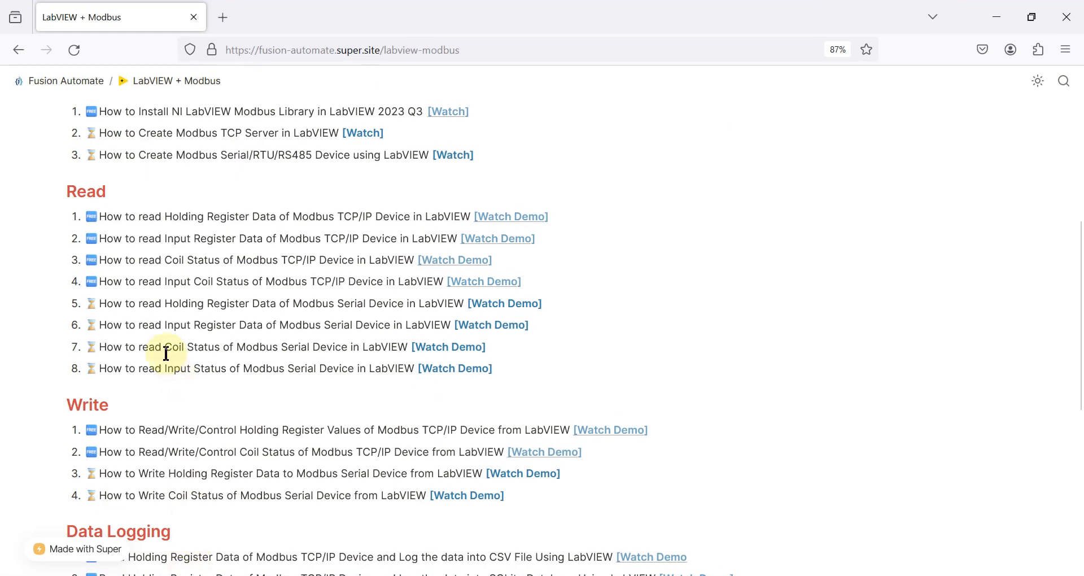
mouse_move(190, 303)
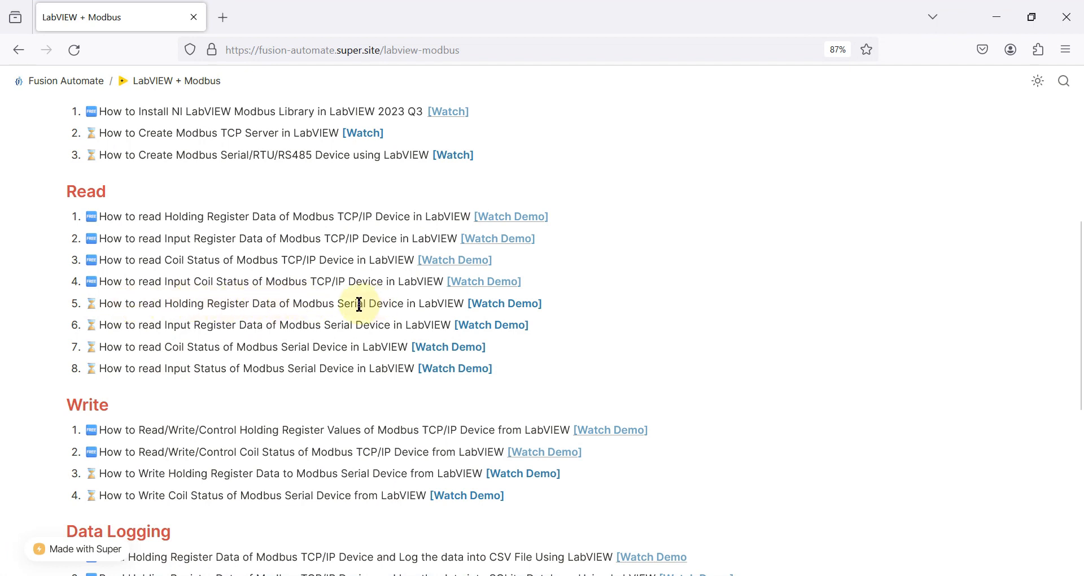
mouse_move(444, 304)
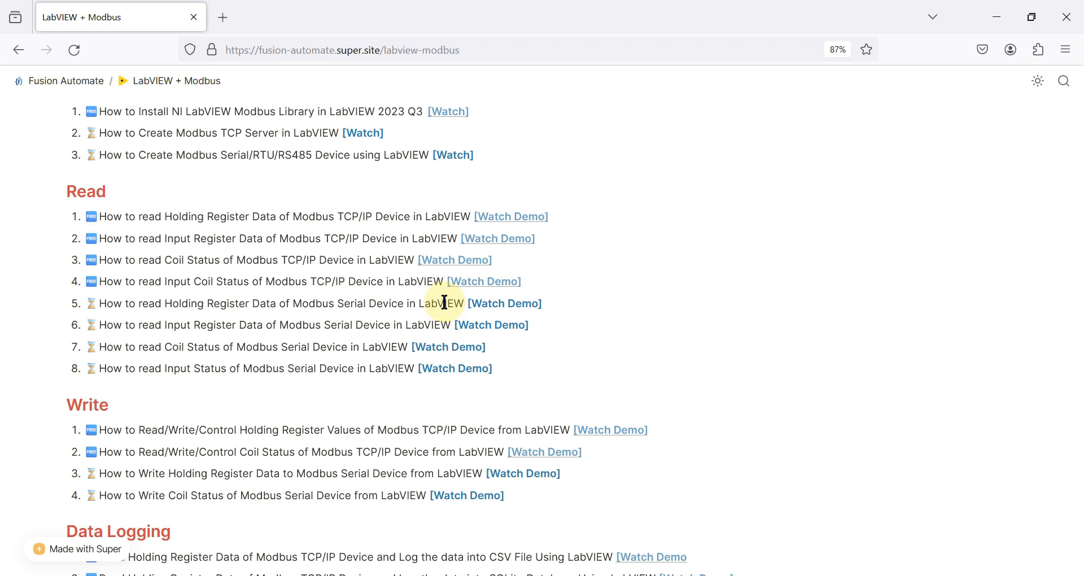
mouse_move(290, 307)
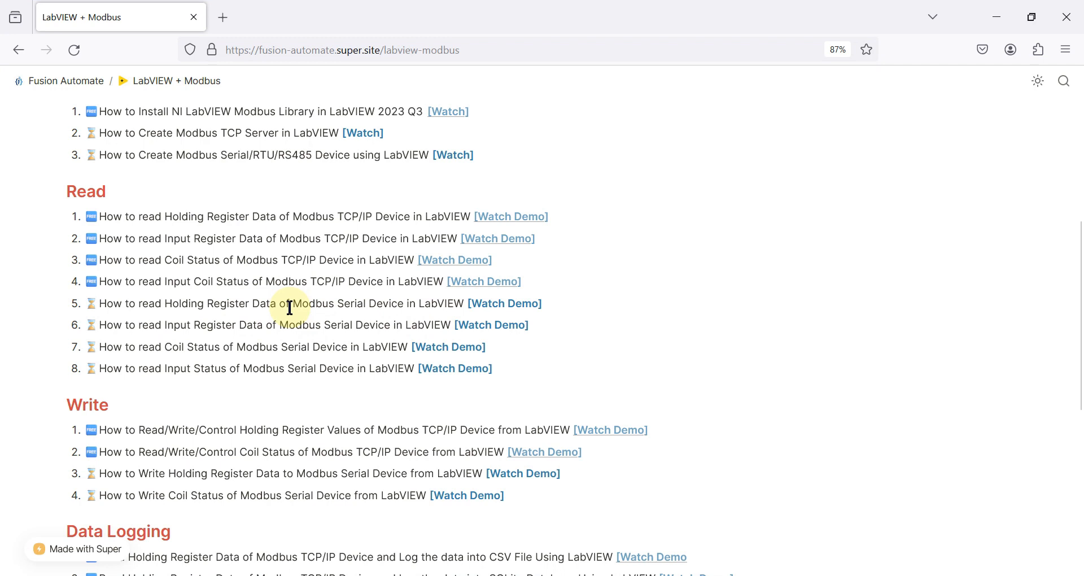
Minimize the Holding Register tutorial page to reveal Open ModSim beside the LabVIEW panel
double_click(322, 303)
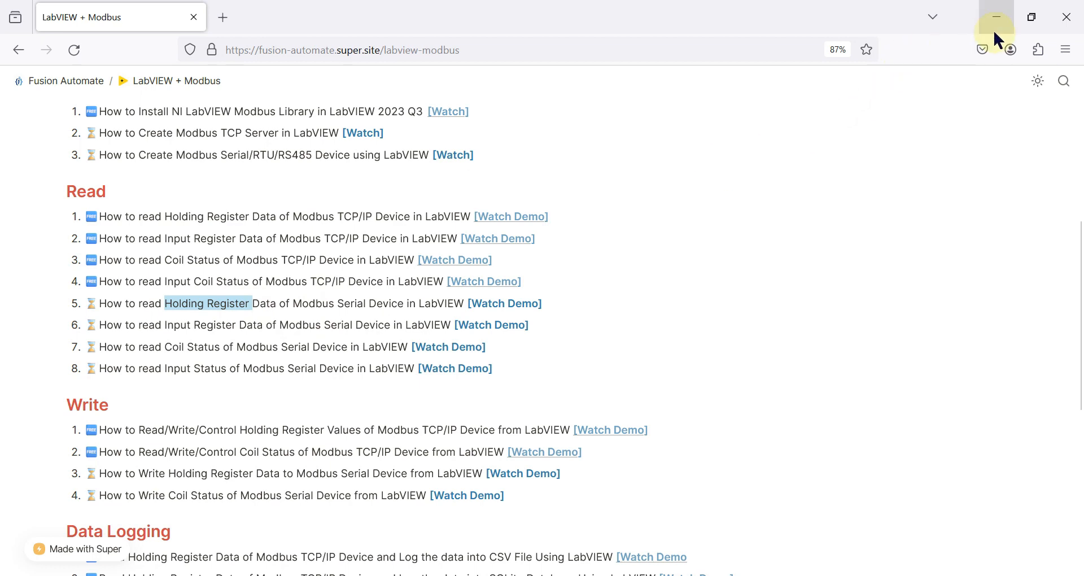
click(997, 17)
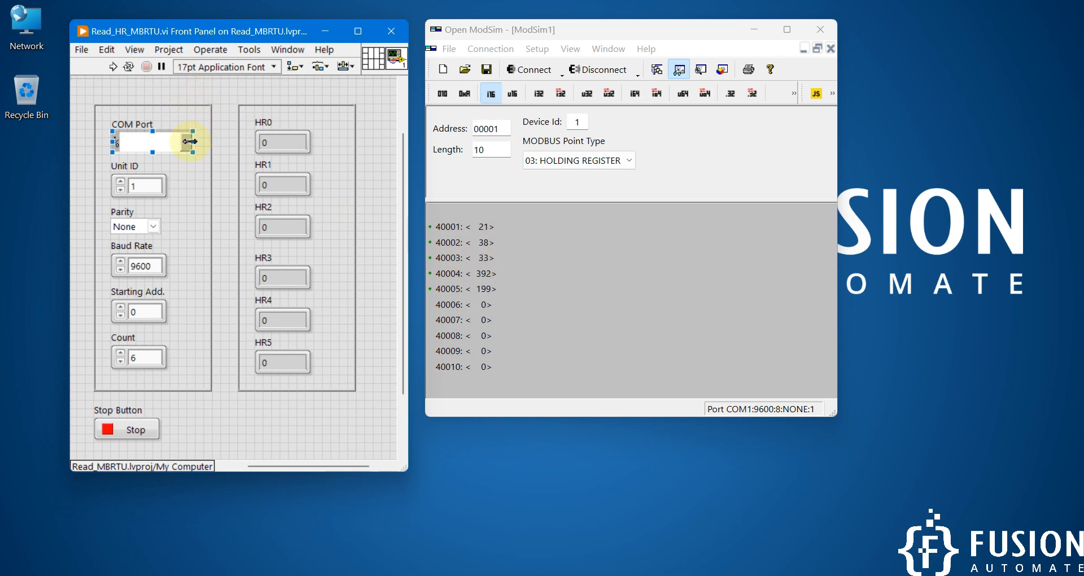
Choose COM2 as the serial port on the LabVIEW RTU front panel
click(186, 142)
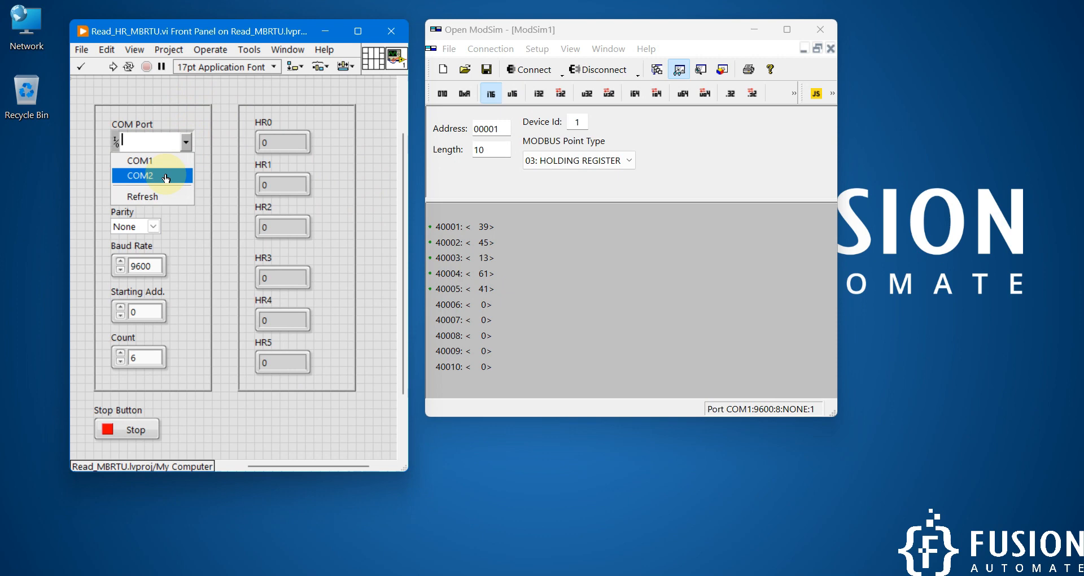
click(139, 175)
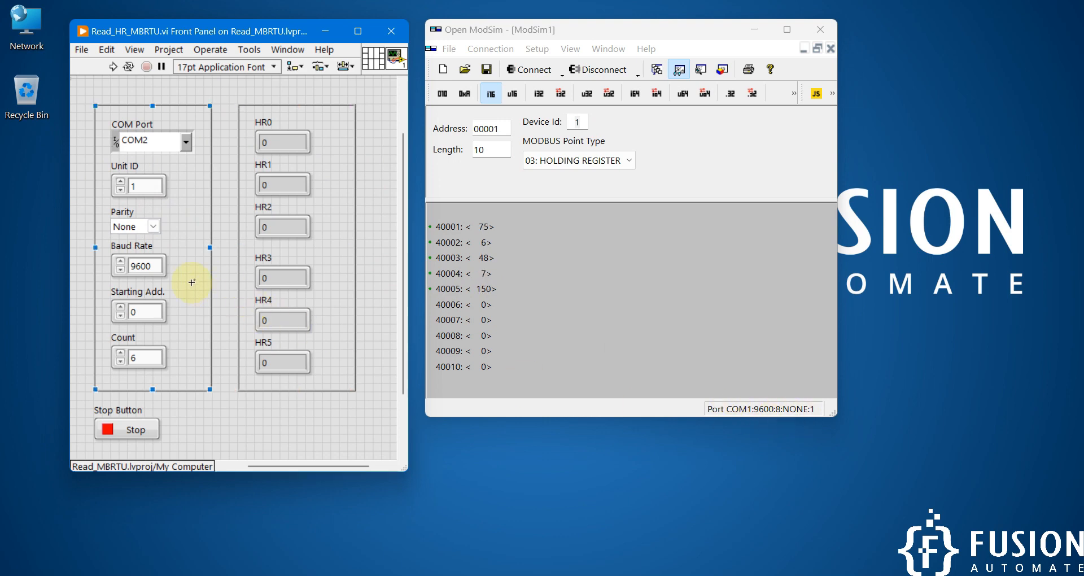
click(144, 312)
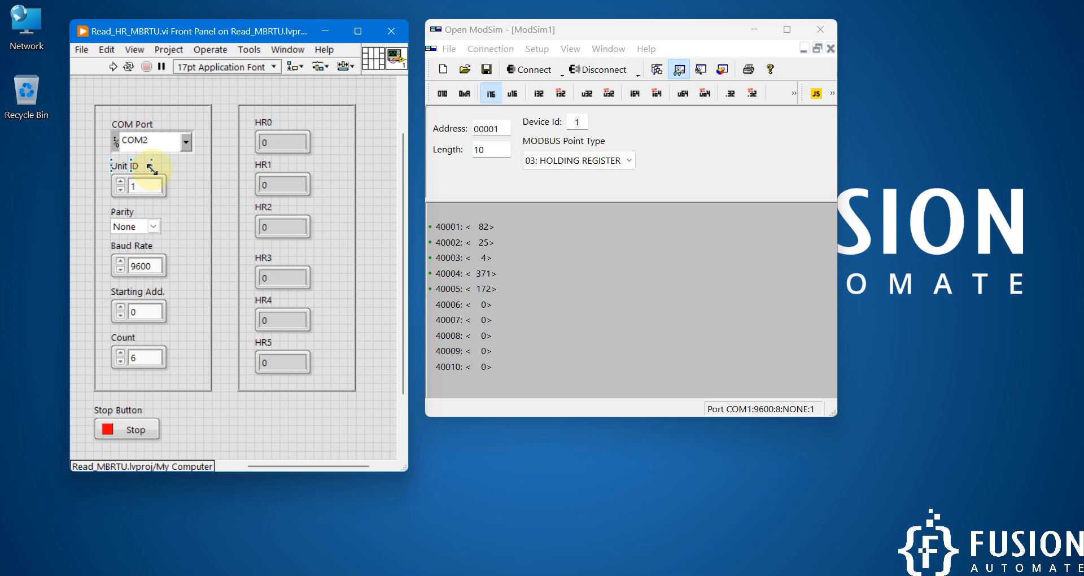
Enable Random auto simulation with 1 s interval and limits 0–300
click(113, 67)
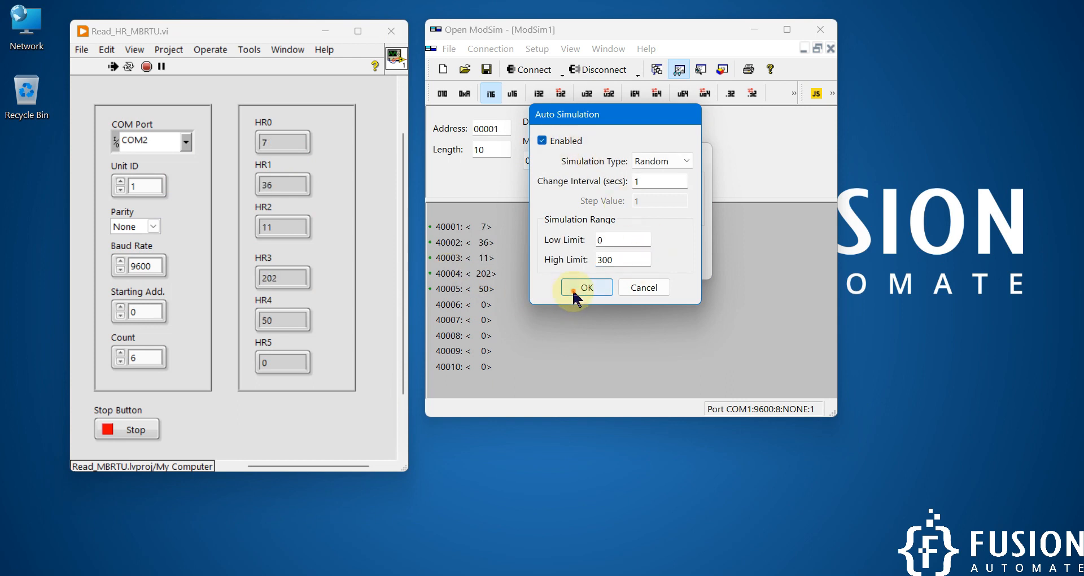
click(586, 287)
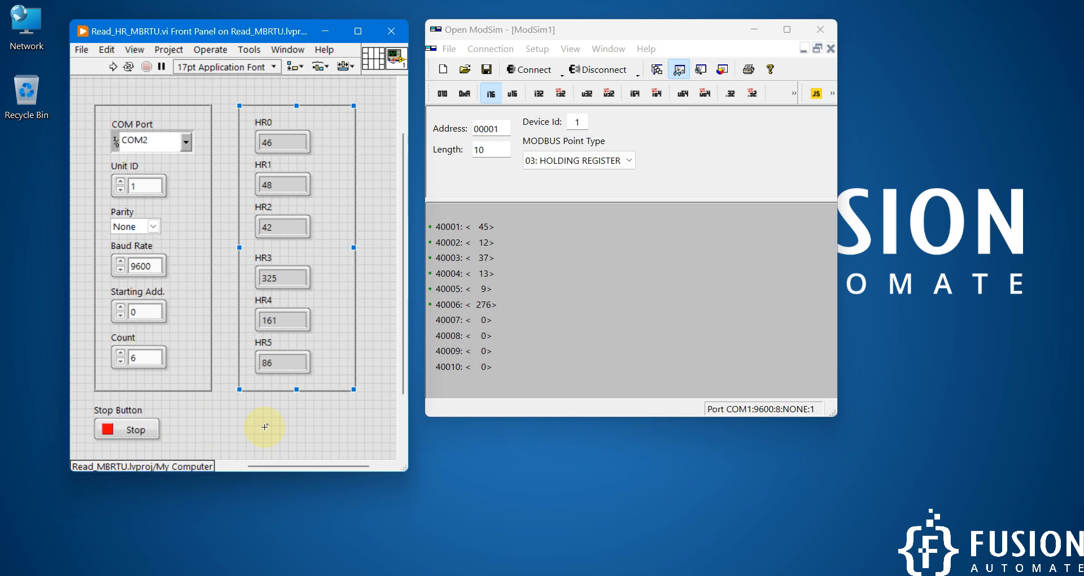
Run the VI so HR0–HR5 continuously show the six simulated register values
click(111, 67)
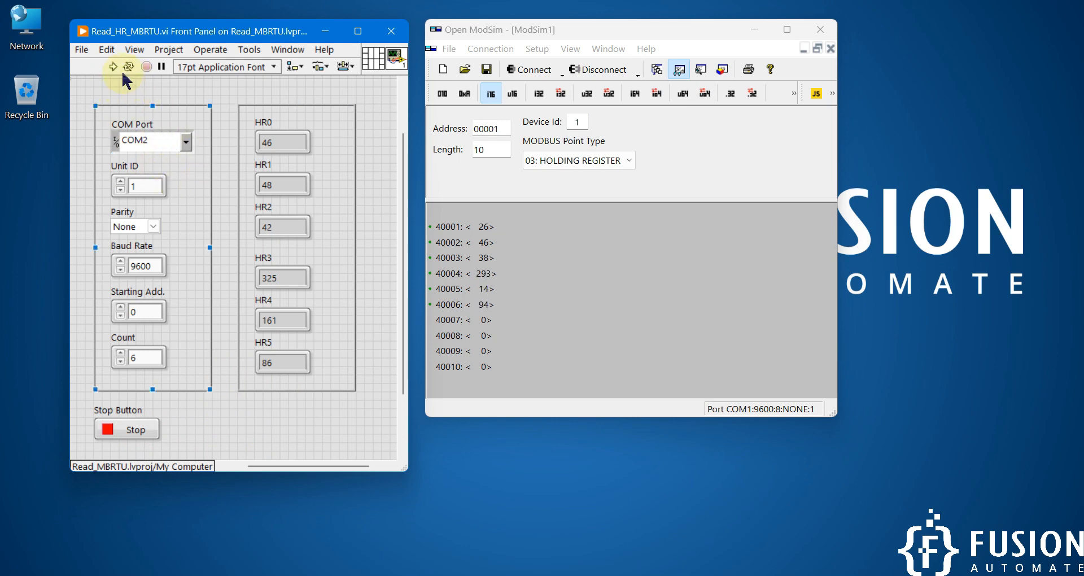
click(113, 66)
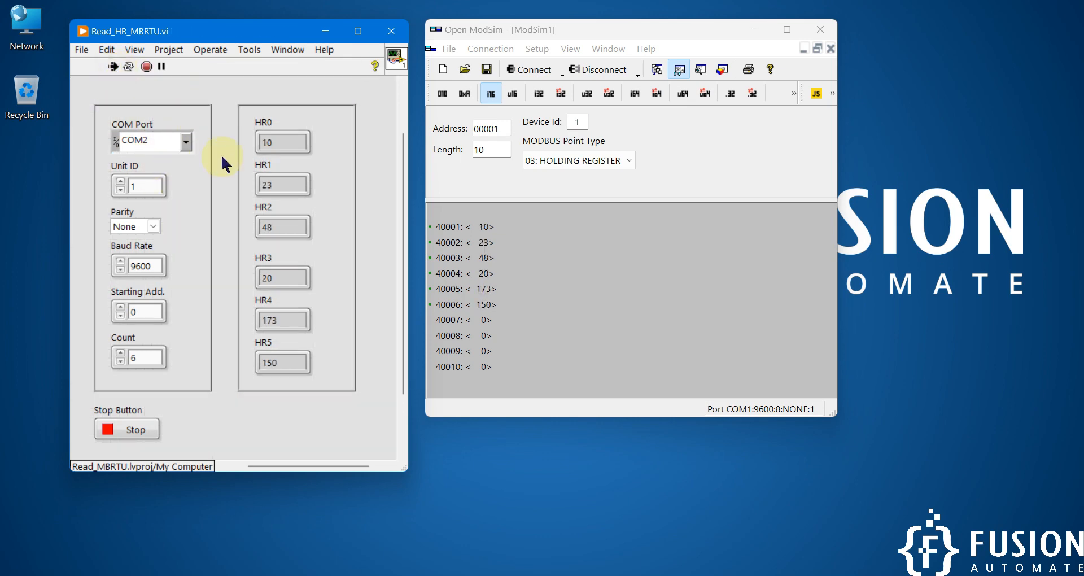